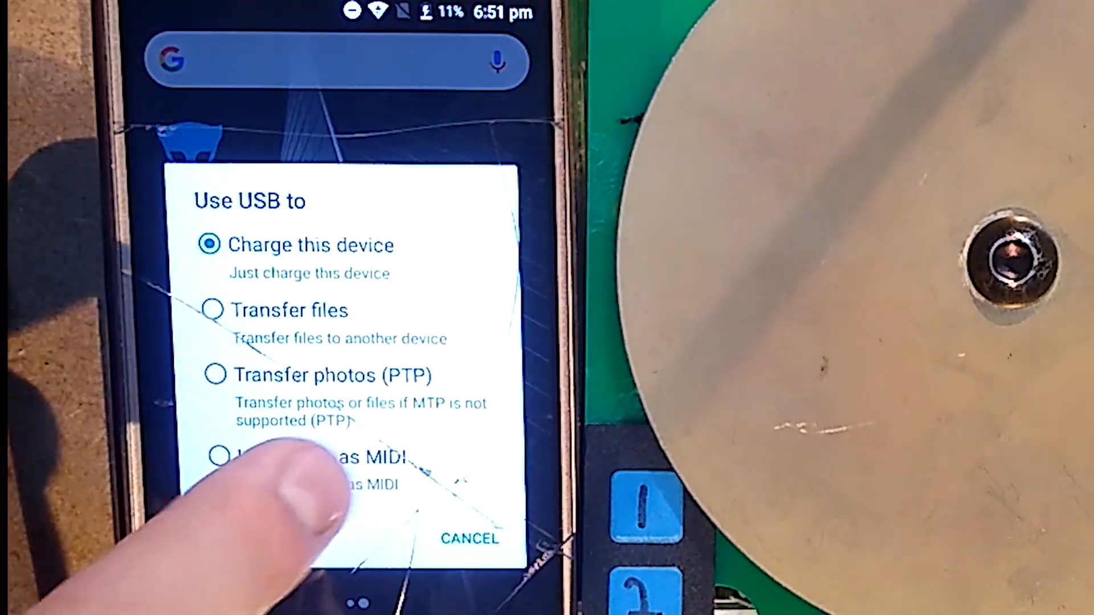
Choose 'Use device as MIDI' for the USB connection and launch the Lemur app.
click(468, 539)
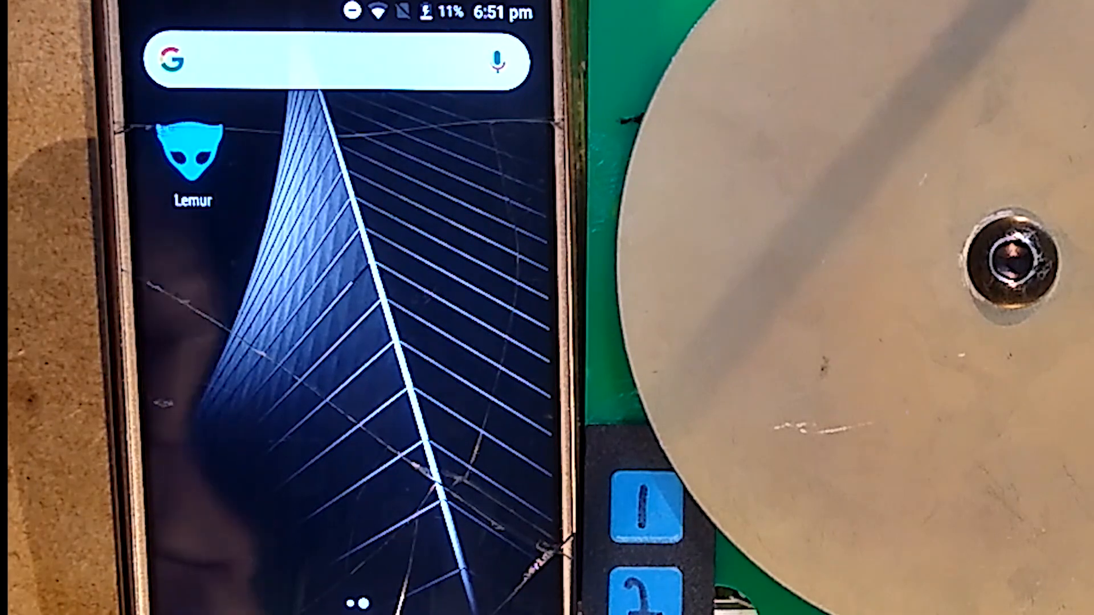
click(193, 153)
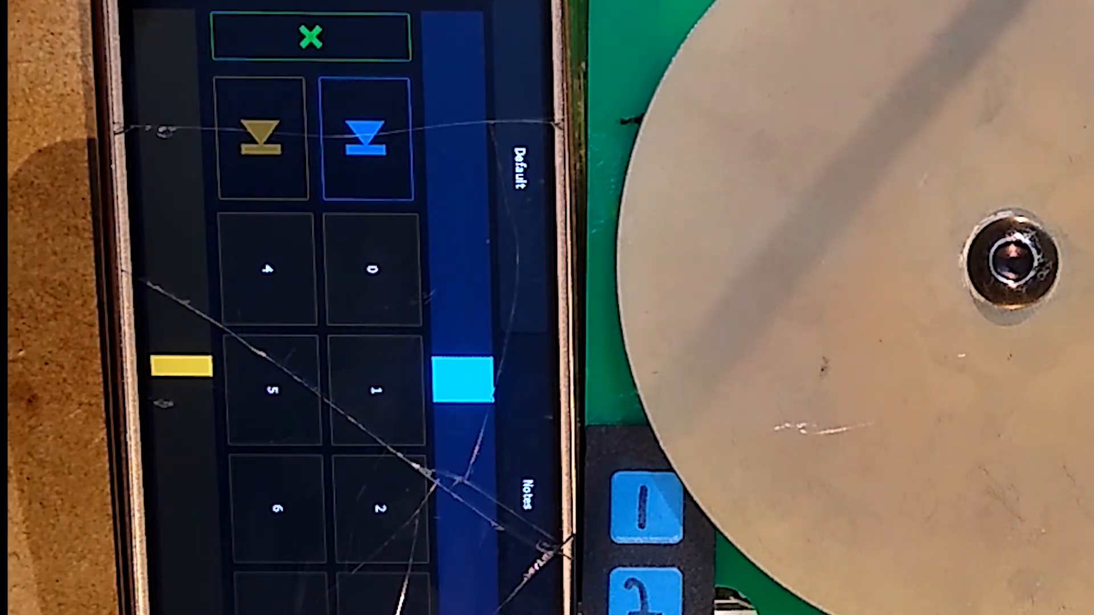